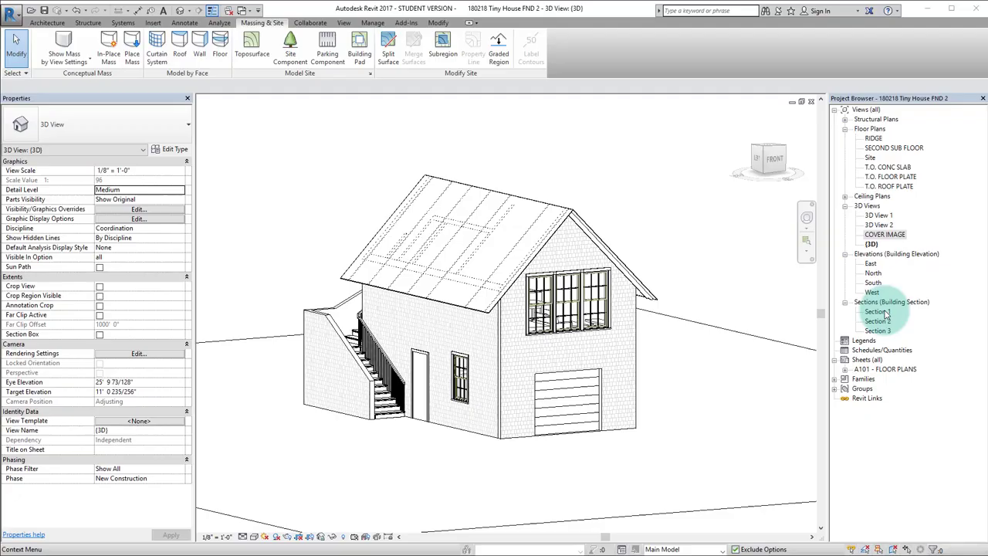
Open the Section 1 building section view from the Project Browser
double_click(876, 311)
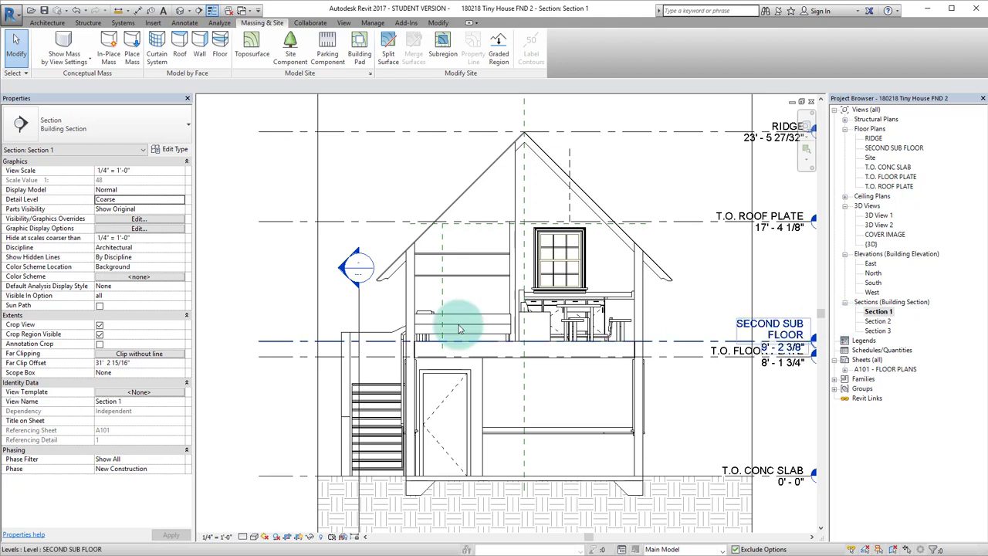
mouse_move(181, 10)
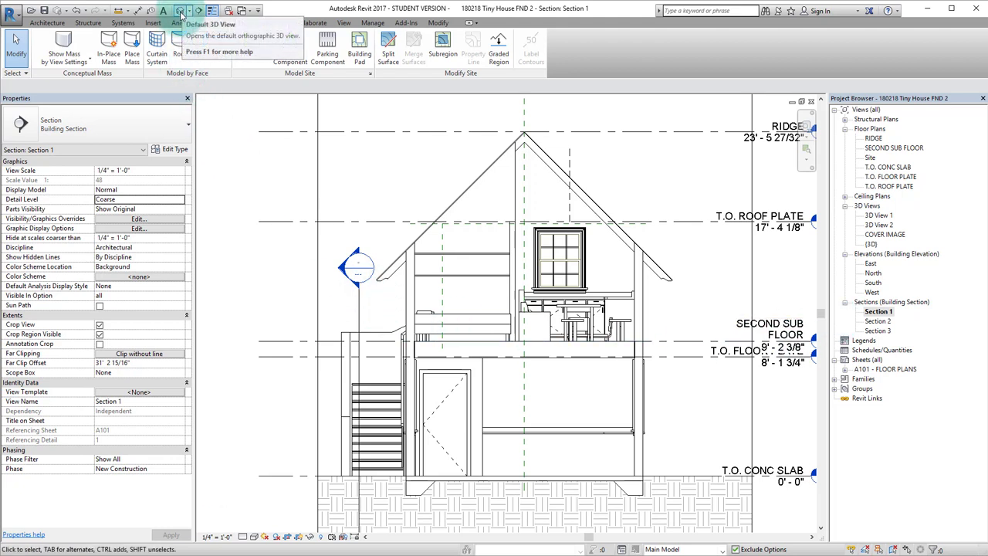
mouse_move(181, 10)
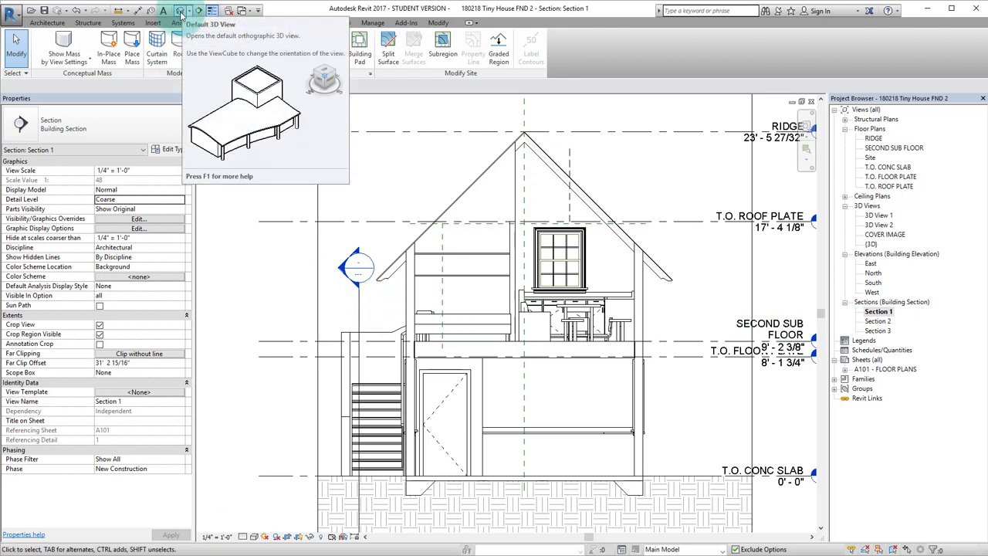
Return to the tiny house's default 3D view from the Quick Access Toolbar
left_click(179, 9)
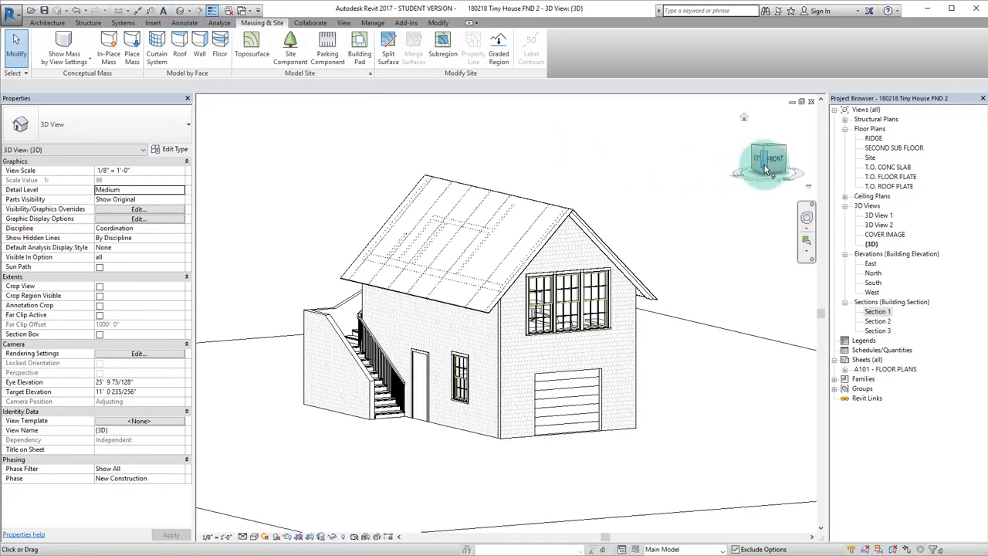
mouse_move(772, 164)
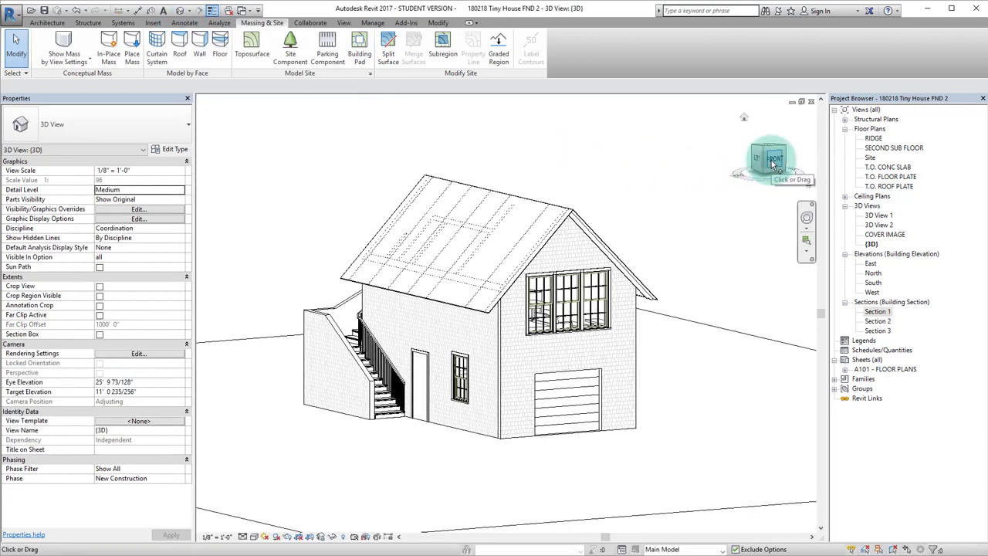
Bring up the ViewCube's orientation options menu in the default 3D view
right_click(768, 158)
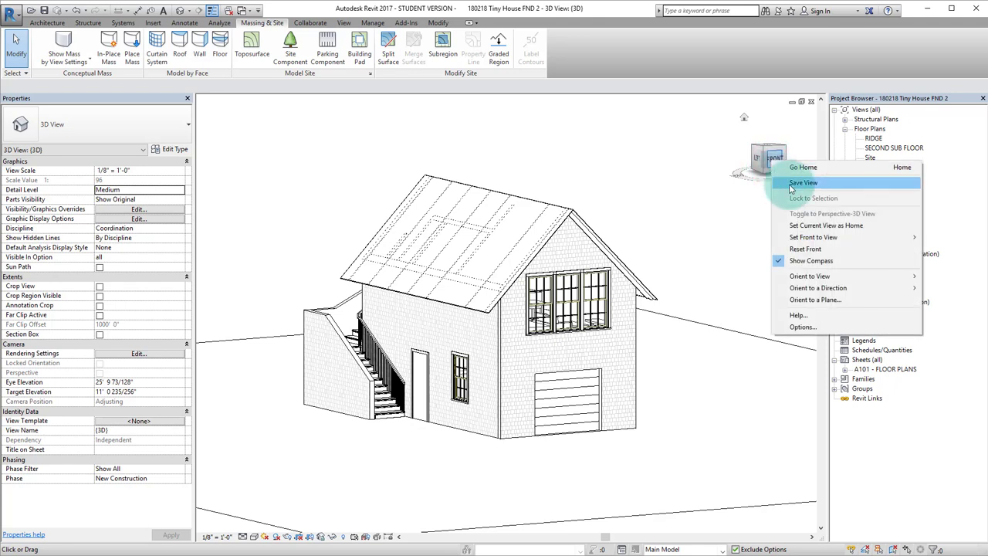
mouse_move(825, 224)
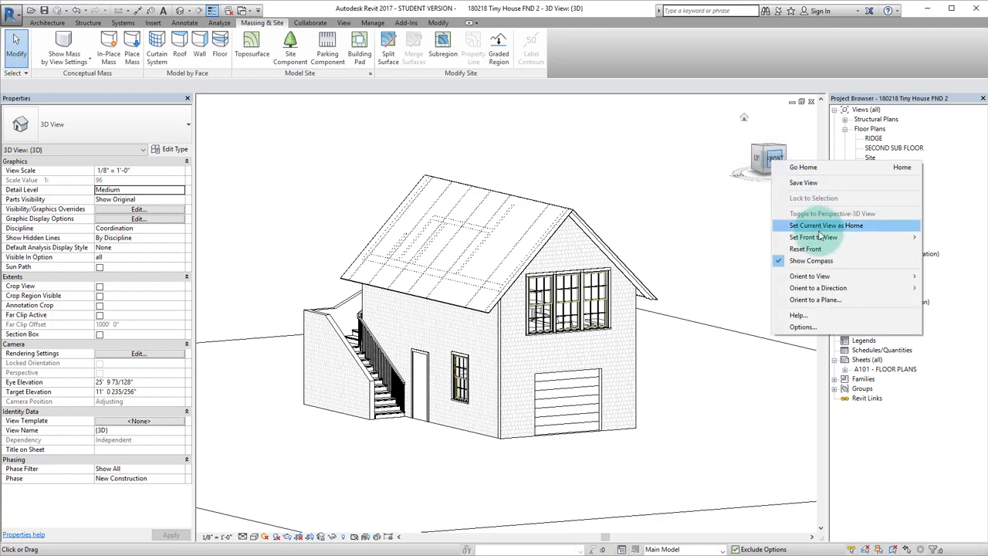
mouse_move(808, 275)
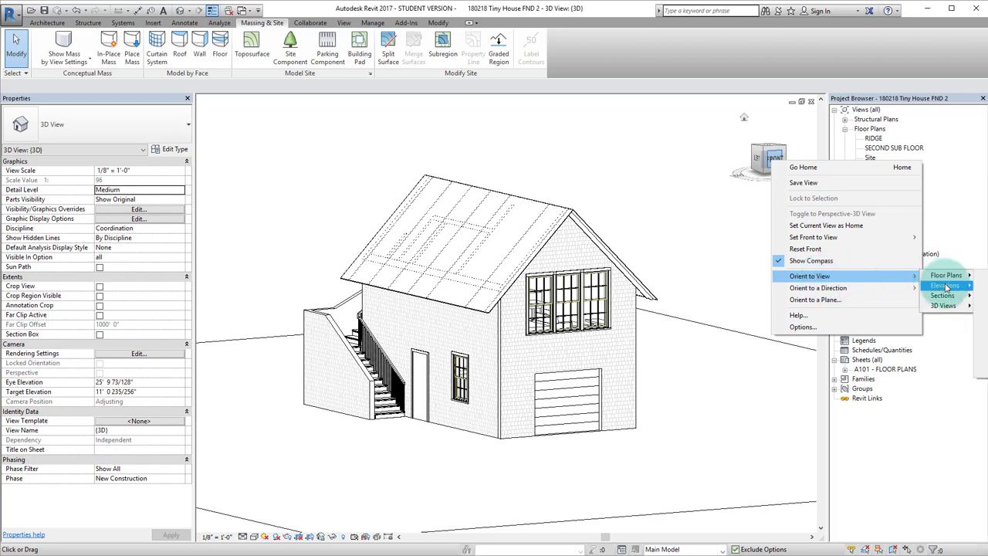
mouse_move(942, 306)
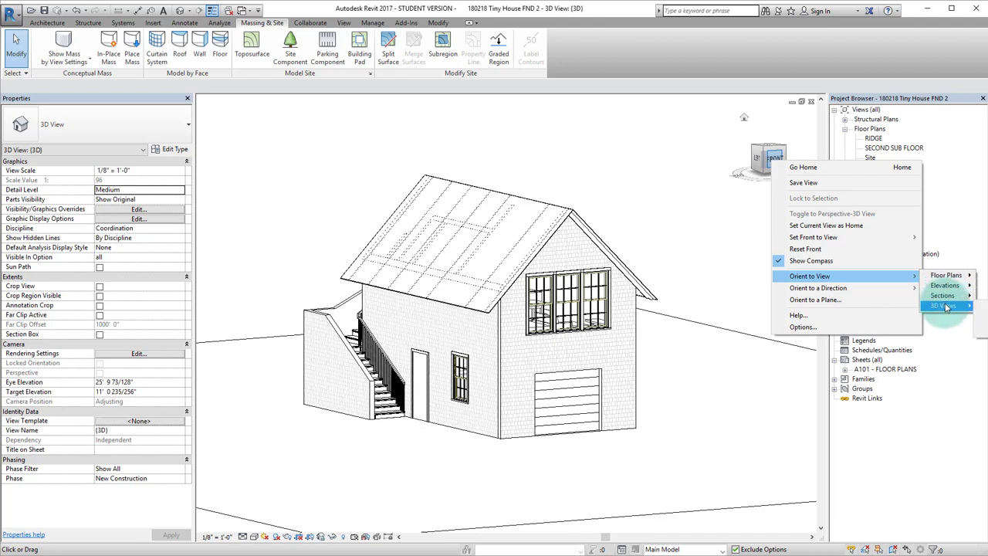
mouse_move(942, 295)
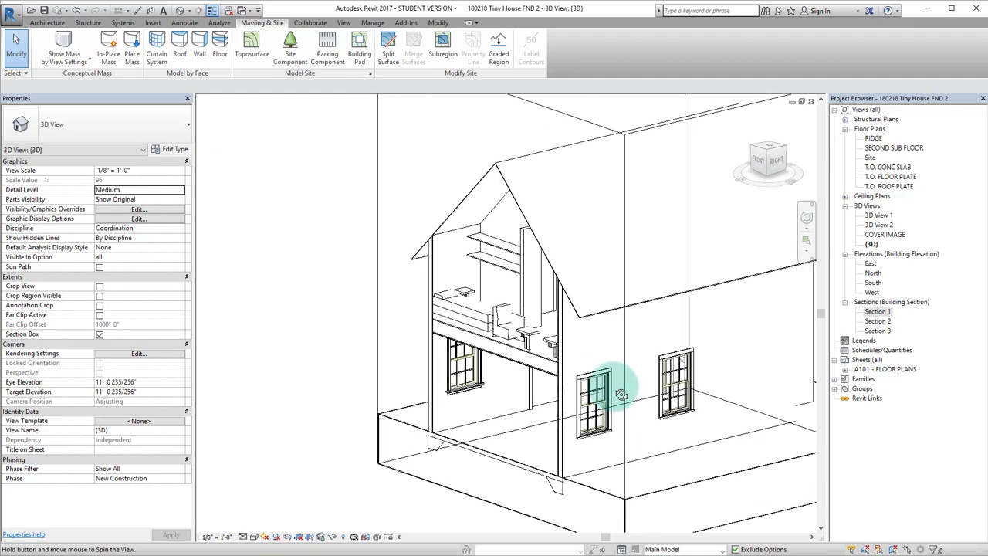
Orbit the Section 1 sectioned house to look into its interior
left_click_drag(621, 393, 660, 343)
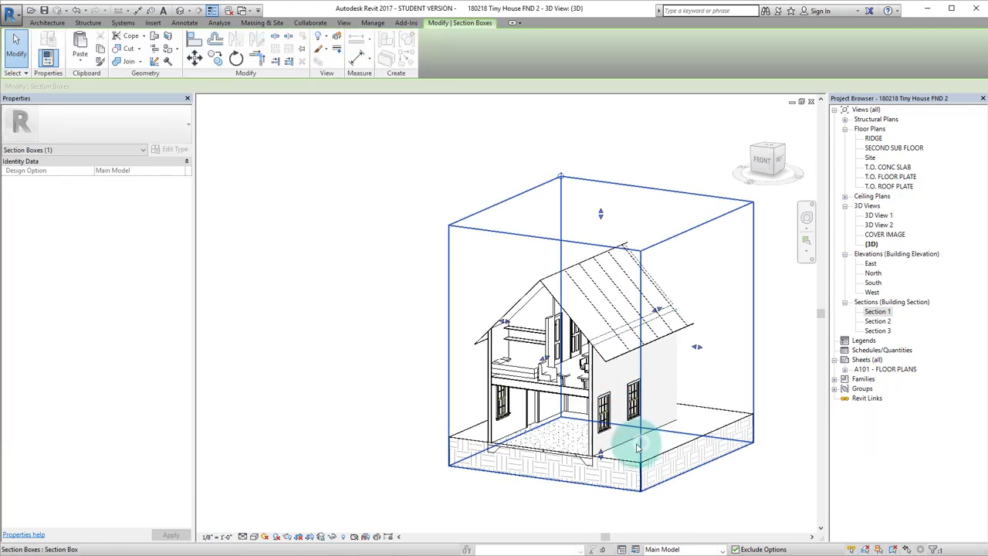
Orbit from the left, open the SECOND SUB FLOOR plan, and start placing an L-shaped countertop
left_click_drag(637, 448, 505, 336)
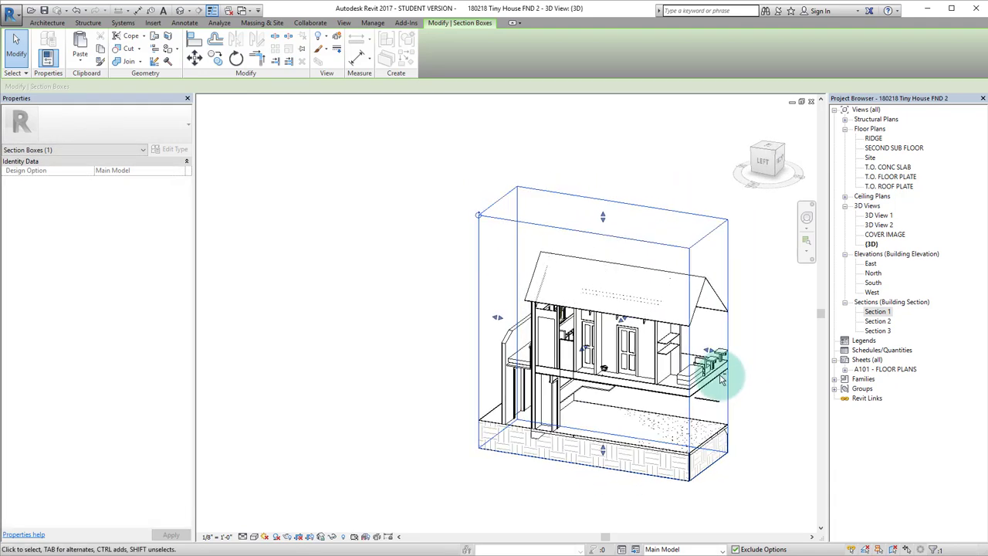
double_click(893, 148)
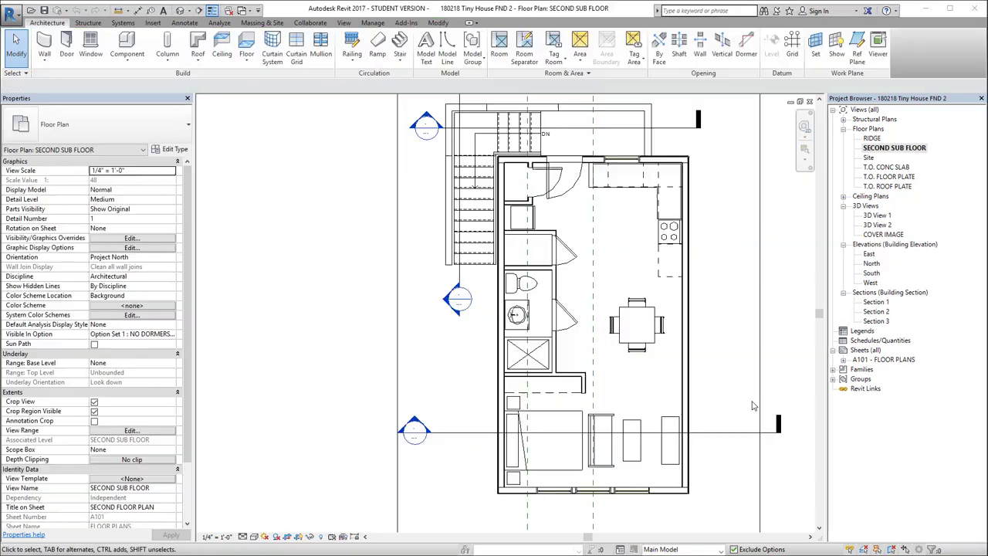
left_click(127, 46)
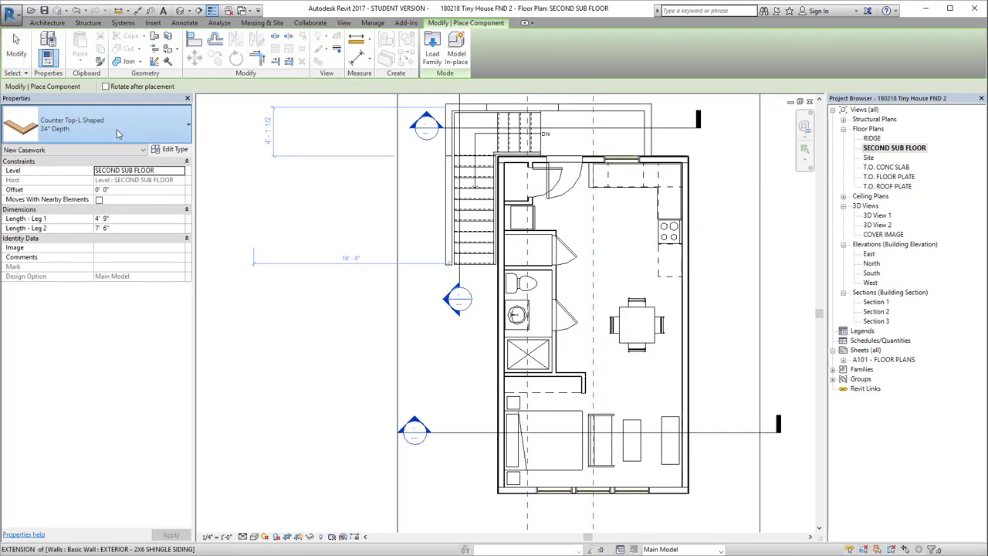